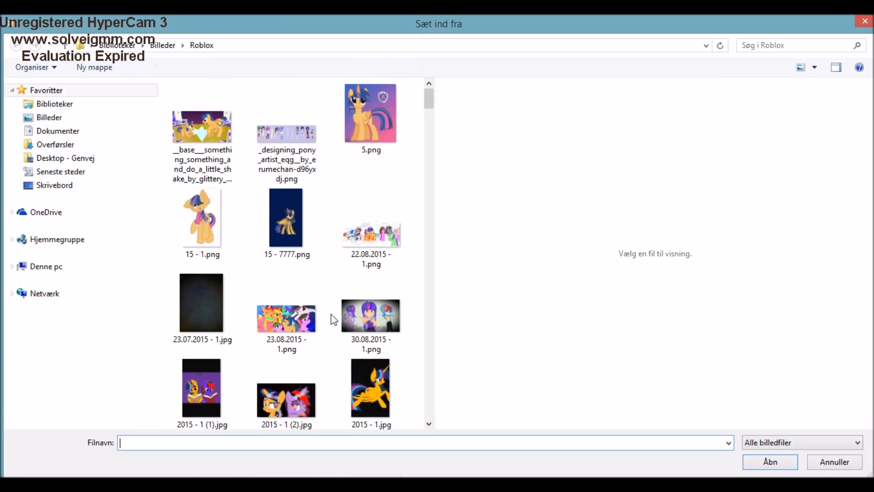
Dismiss the Paste From picker to return to the close-up of the base's face
left_click(770, 461)
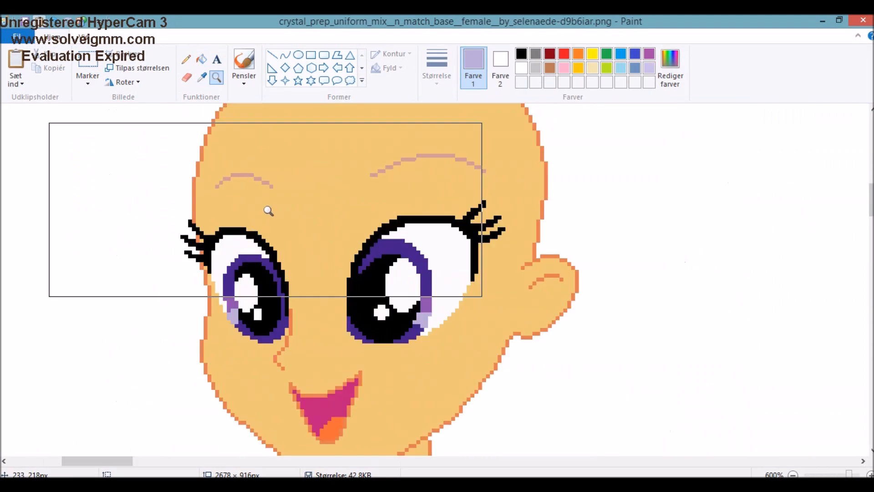
Zoom out to 100% to view both characters and the spare outfit pieces
left_click(793, 475)
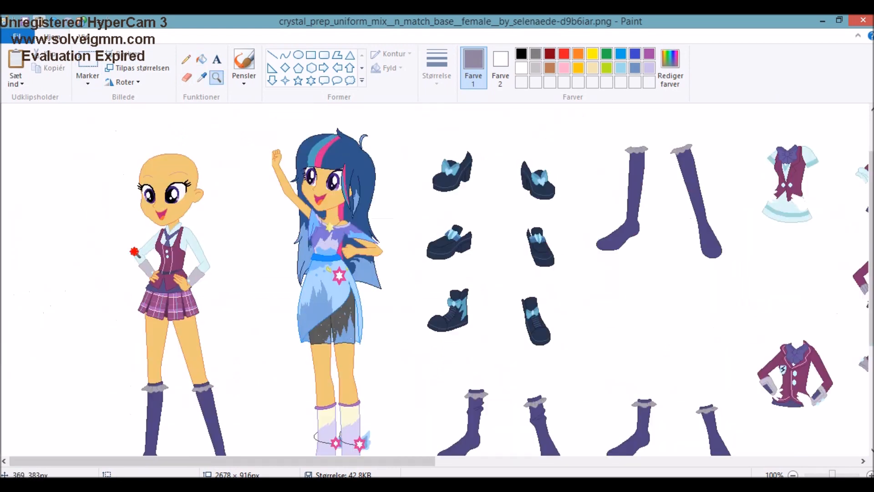
Zoom in on the spare shoes and sample their dark navy colour for the hair strands
left_click(216, 78)
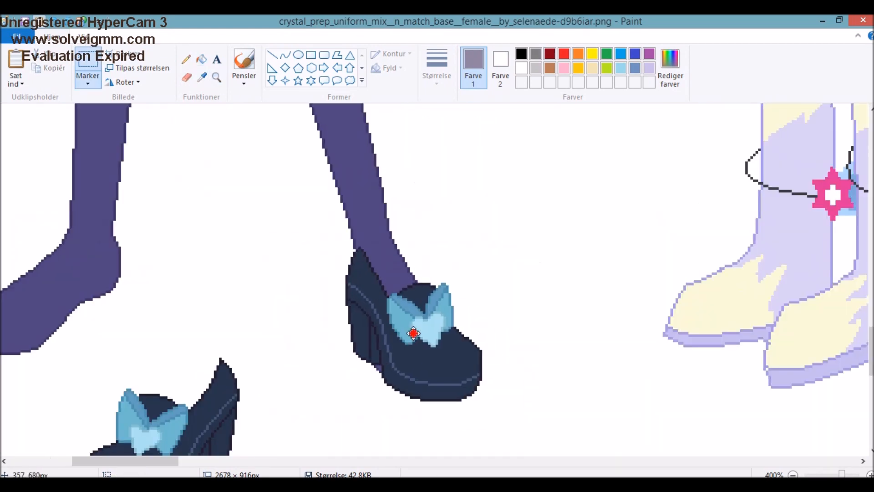
right_click(412, 333)
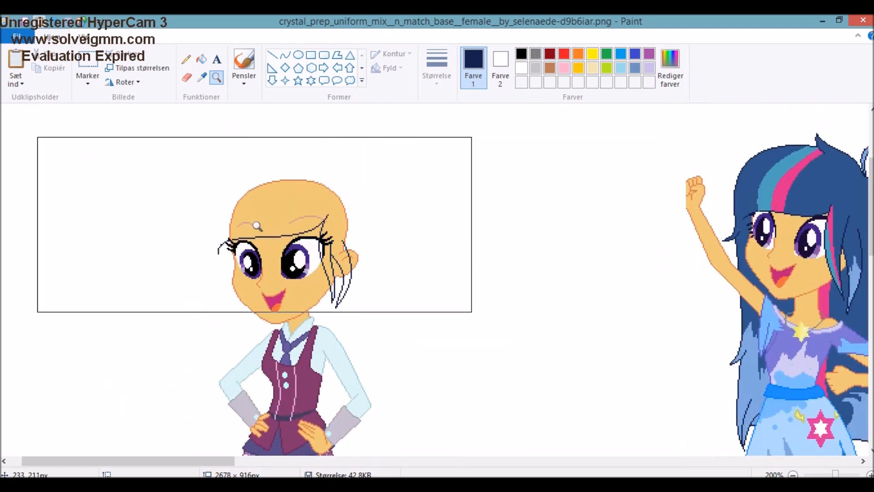
Draw navy hair outline strokes down past the base's shoulders on both sides
left_click(792, 475)
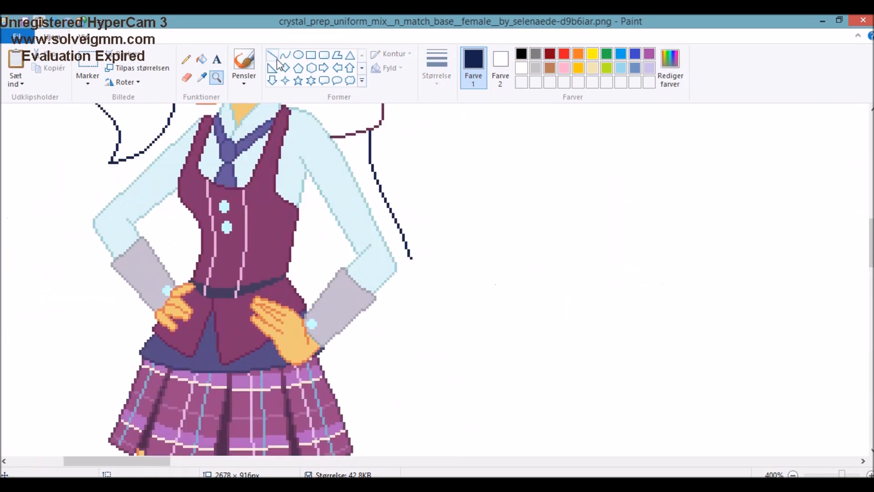
Fill the base's hair white and redraw her smile as a frown using sampled colours
left_click(792, 475)
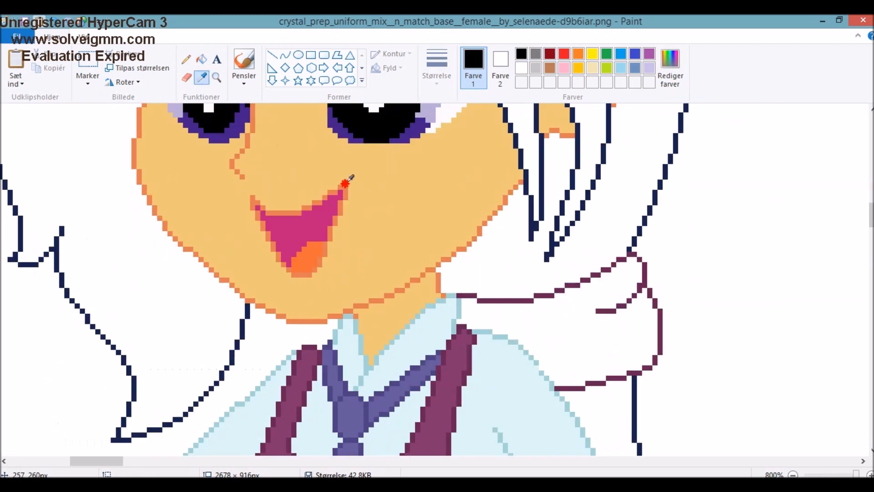
left_click(793, 474)
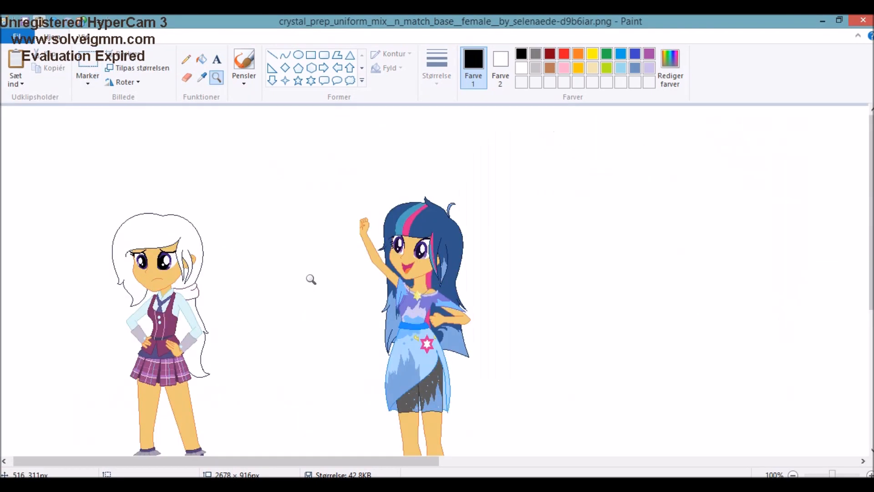
Start Paste from and browse the folder of pony images
left_click(311, 279)
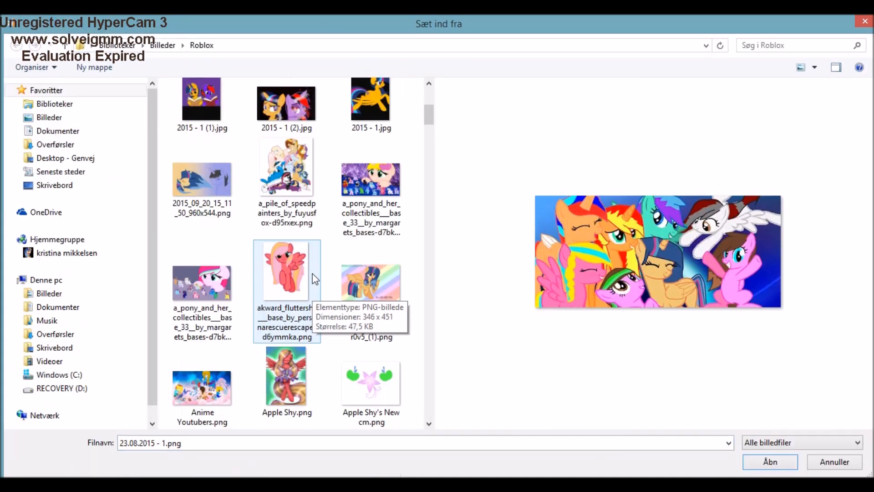
Paste in the chosen image file and zoom to 700% on the characters' legs
left_click(770, 462)
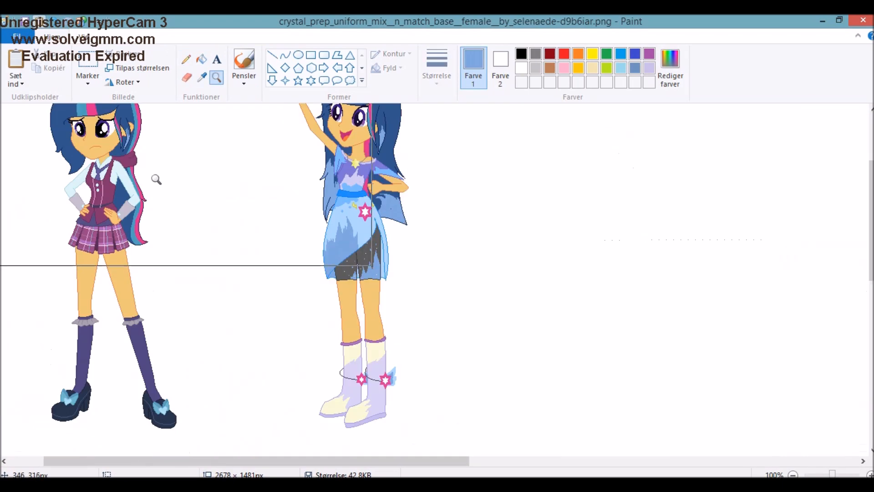
left_click(156, 179)
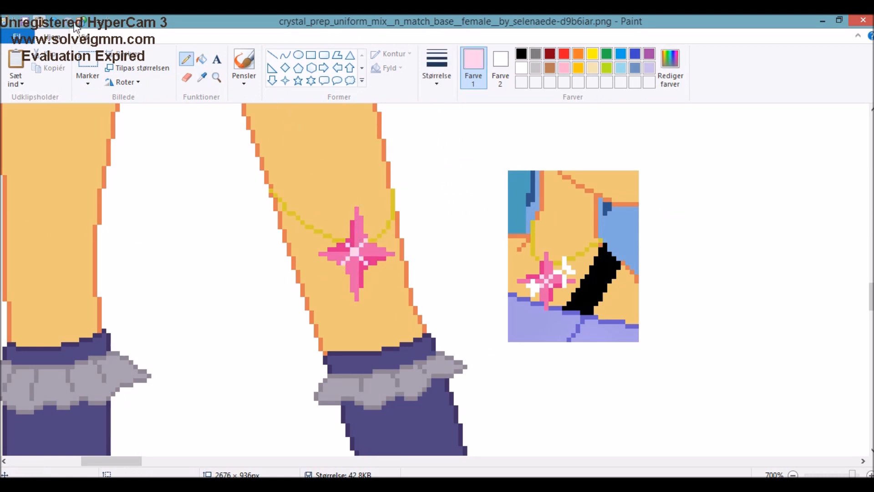
Define a golden yellow in Edit Colors and add it to the custom colours
left_click(783, 475)
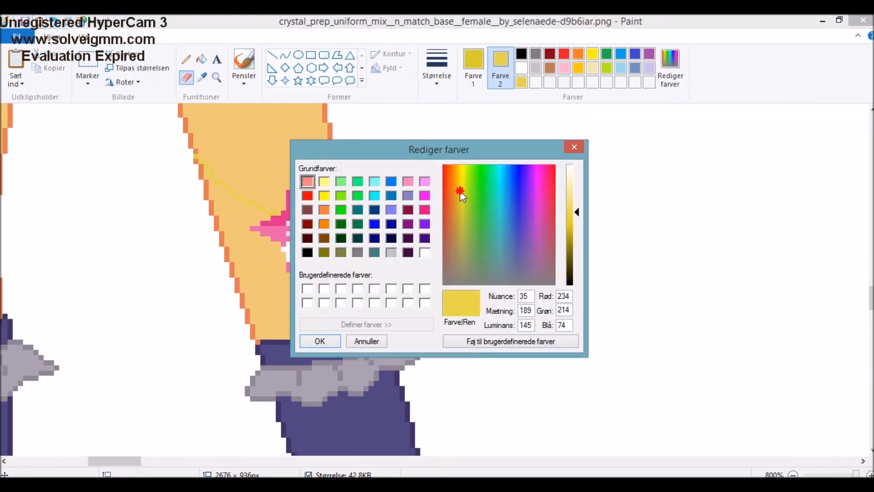
left_click(320, 341)
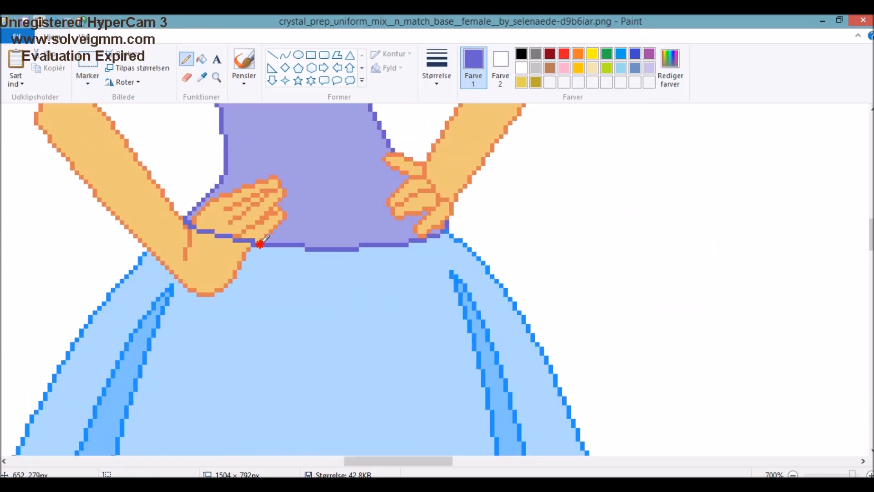
Erase the girl's old hair and begin outlining new strands in dark navy
left_click(793, 474)
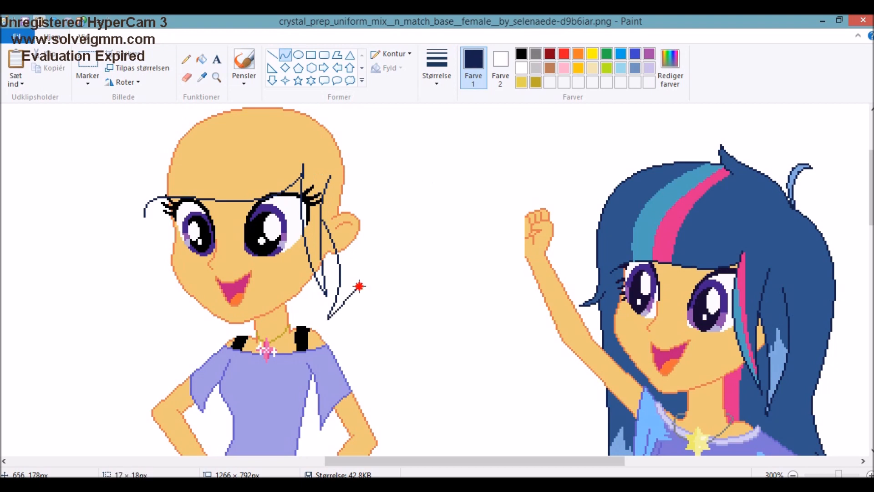
Finish the long hair outline around head and shoulders, then zoom into the neckline
scroll("right", 3)
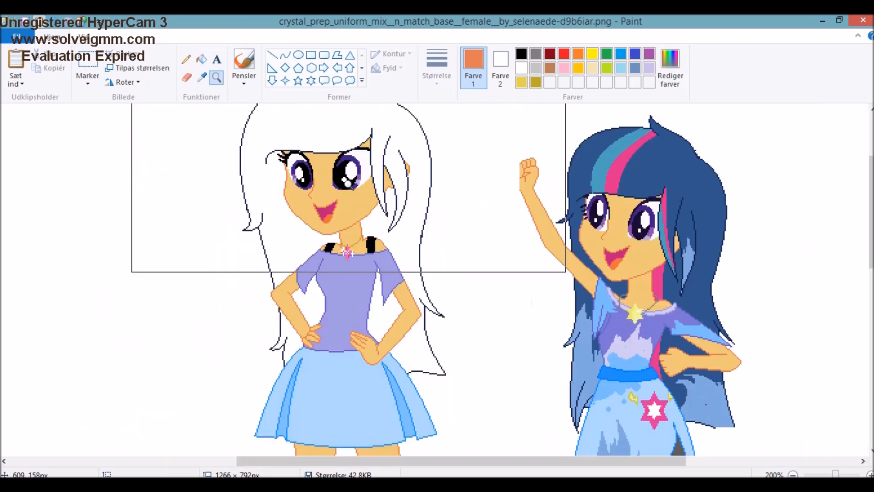
left_click(793, 474)
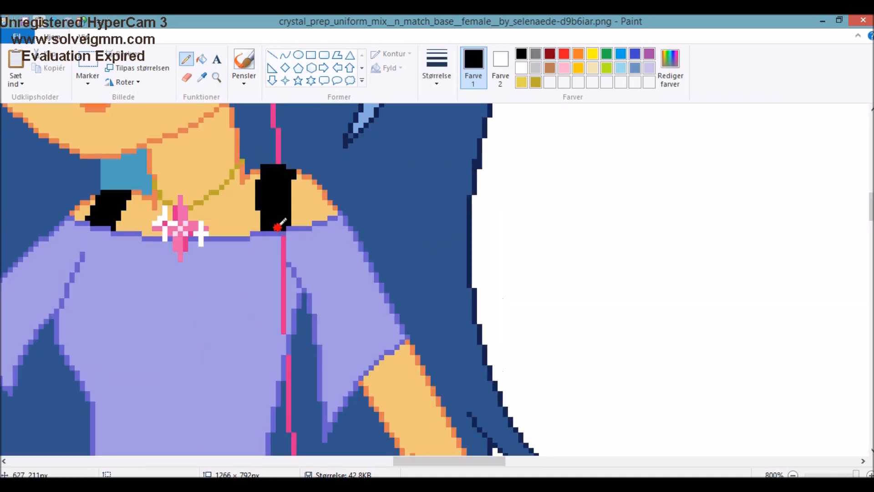
Fill in the girl's black shoulder strap and paste the copied picture into SAI as Layer 2
left_click(793, 474)
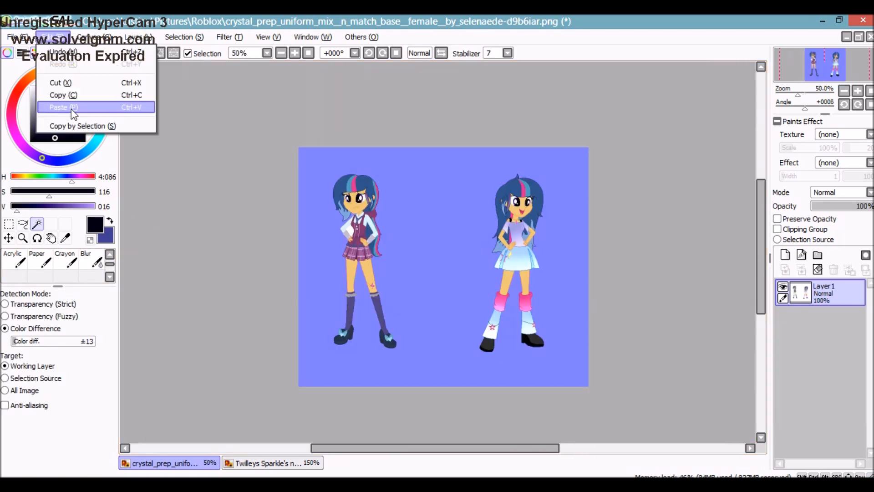
left_click(59, 107)
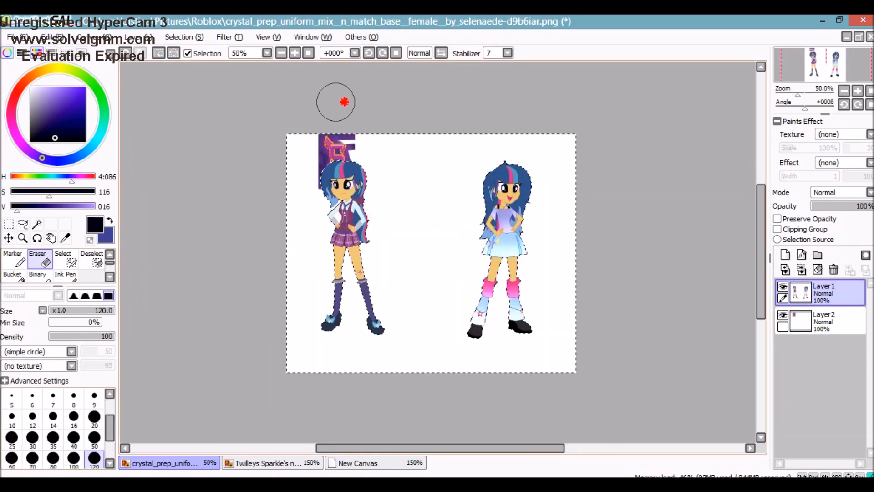